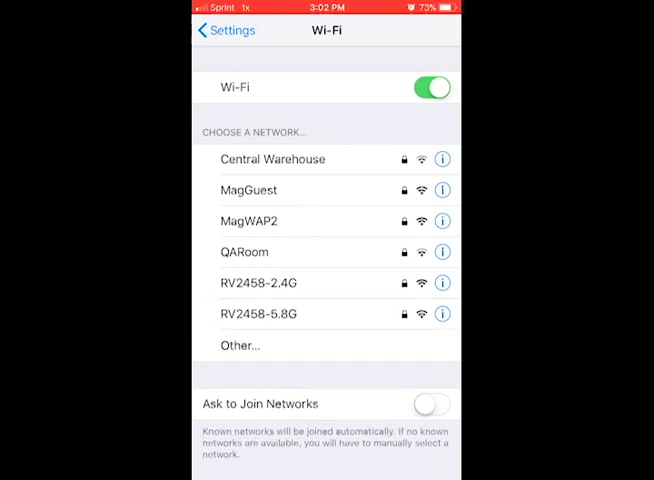
- Join the RV2458-2.4G WiFi network from Settings, entering its password
click(262, 280)
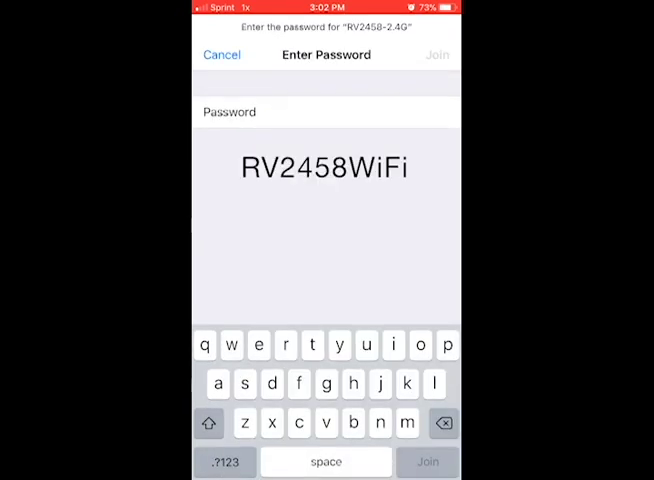
click(208, 422)
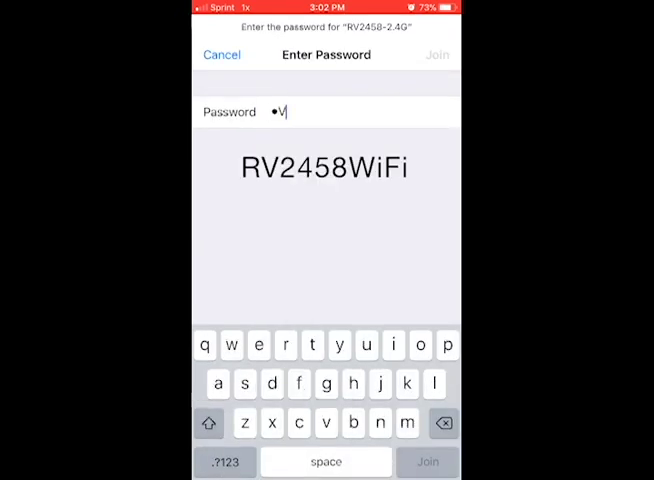
text(2)
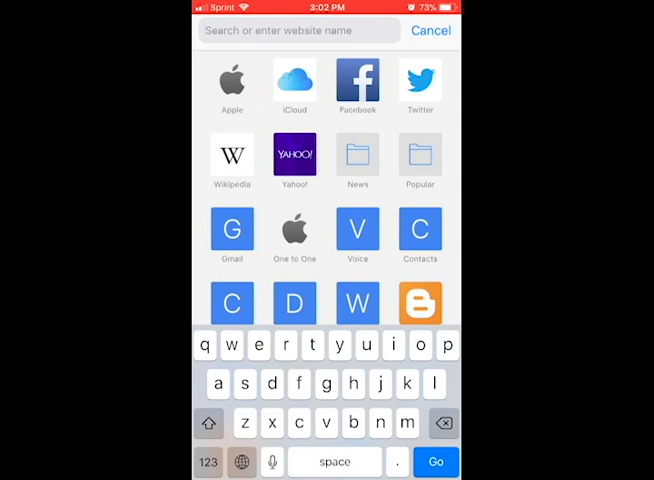
- Load the extender's setup address 192.168.1.2 in Safari's address bar
click(208, 462)
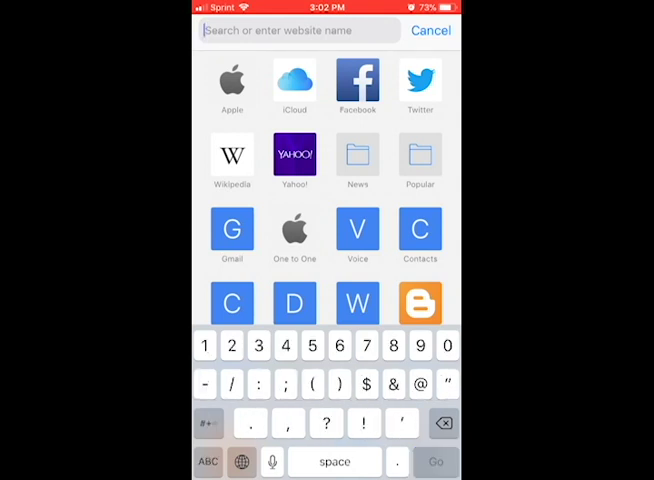
text(192.168.1.2)
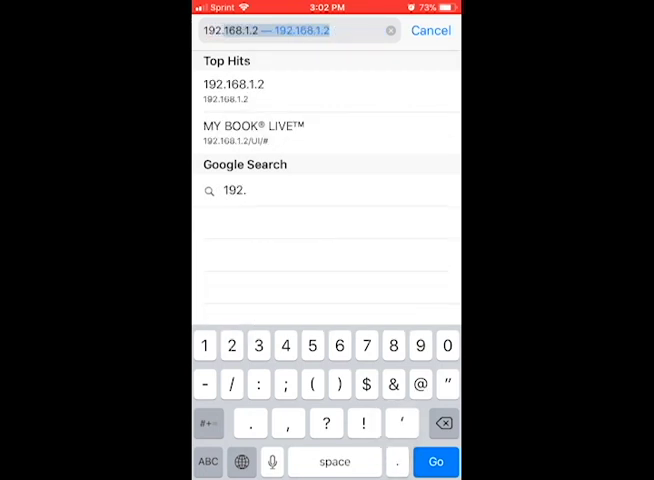
click(338, 344)
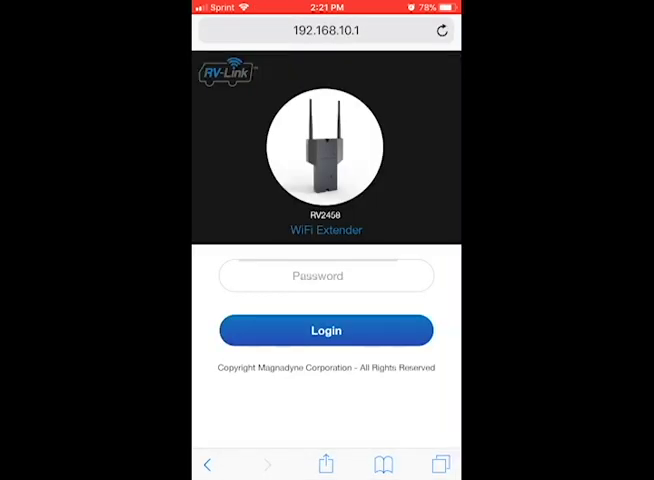
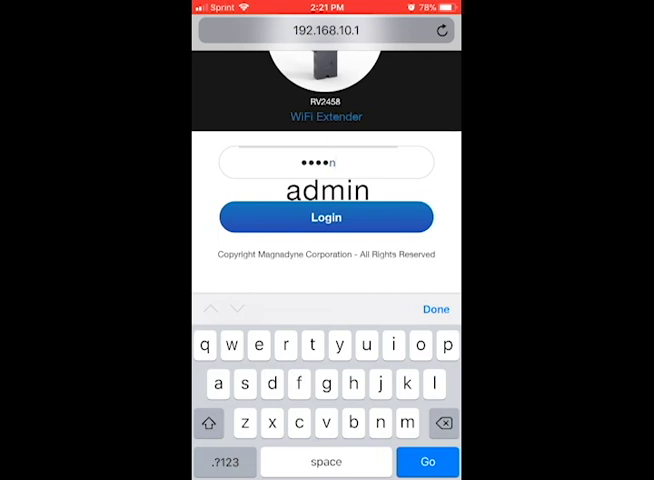
click(326, 216)
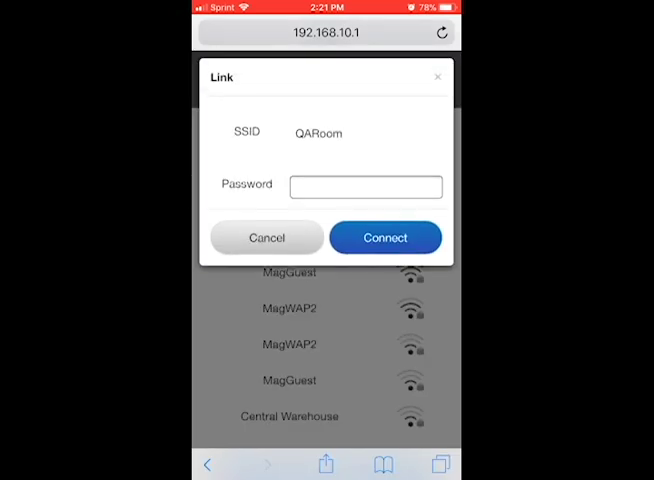
- Enter the QARoom network password in the Link dialog and connect the extender
click(364, 188)
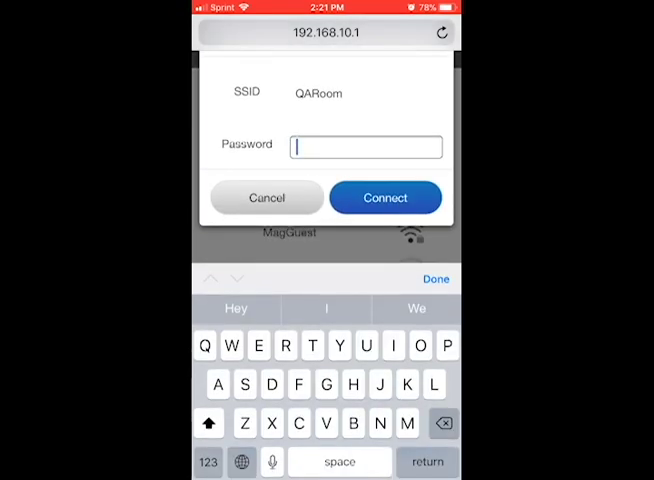
click(204, 344)
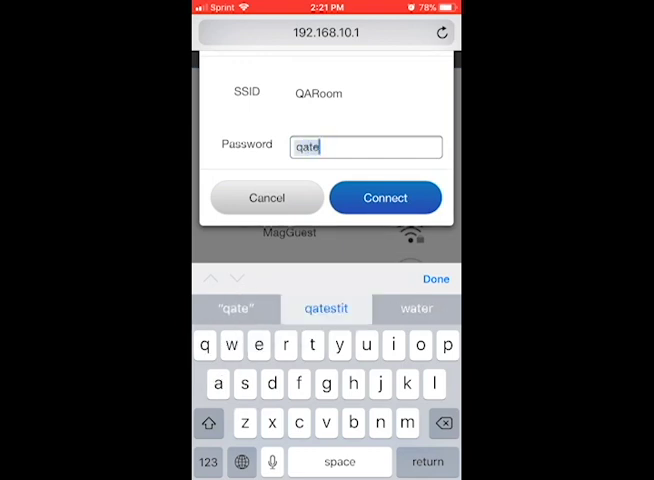
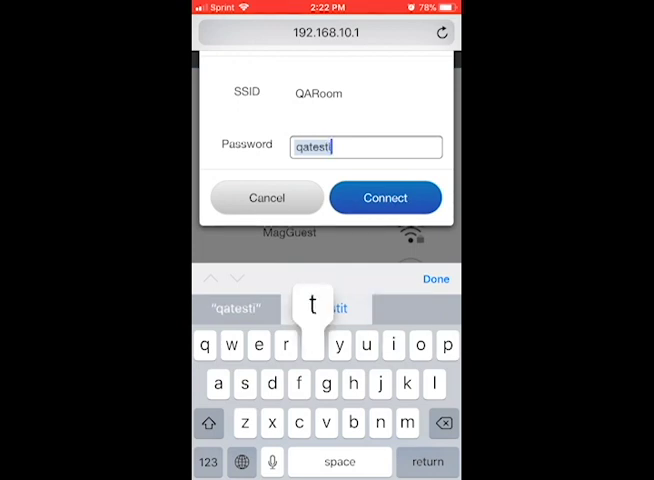
click(384, 196)
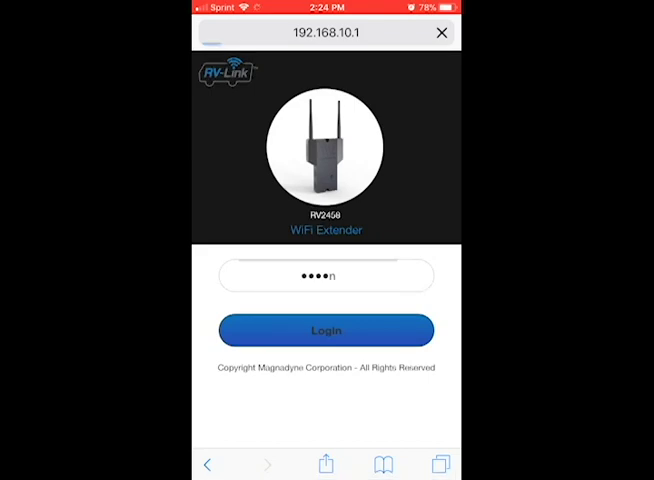
- Log back in to reach the Status page showing the RV2400 connected to QARoom
click(326, 330)
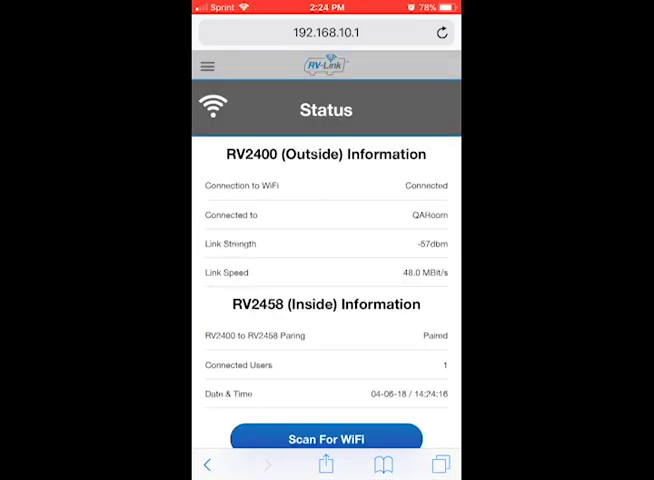